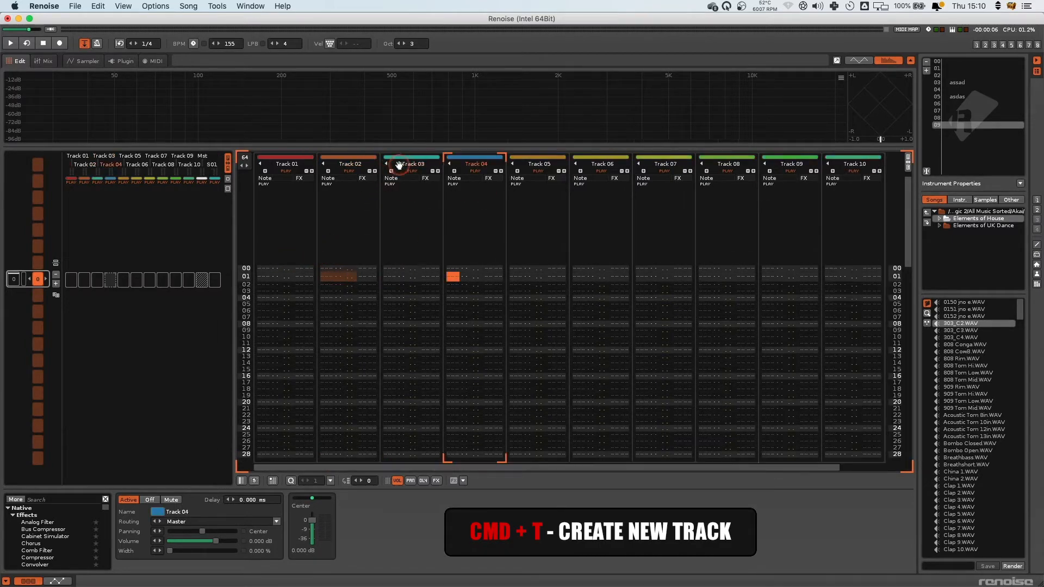
- Insert a track with Cmd+T, leaving Track 01–08 plus Mst and S01
key(cmd+t)
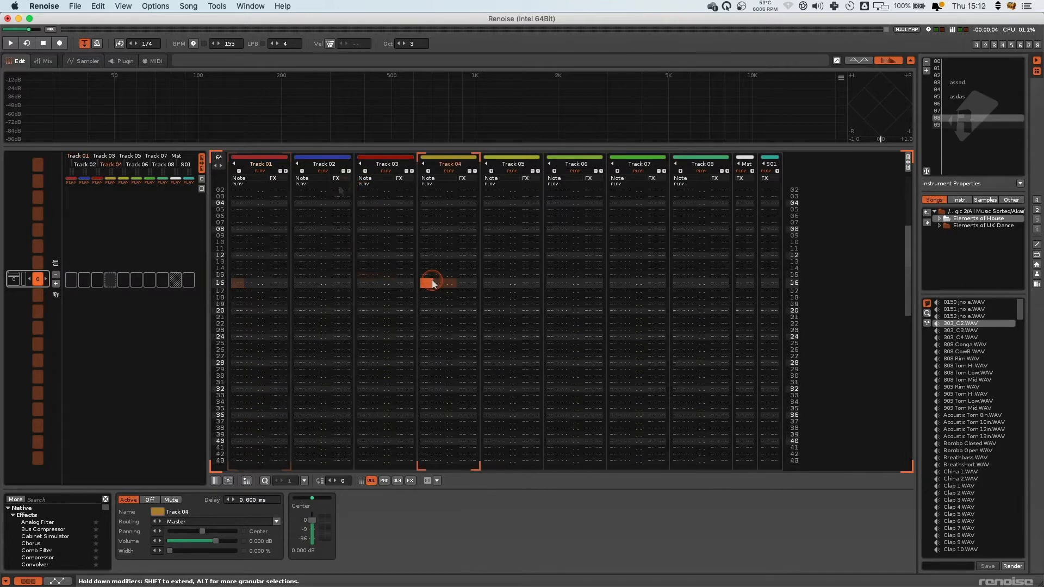
- Extend the selection in Track 04's note column up to row 00
key(alt+a)
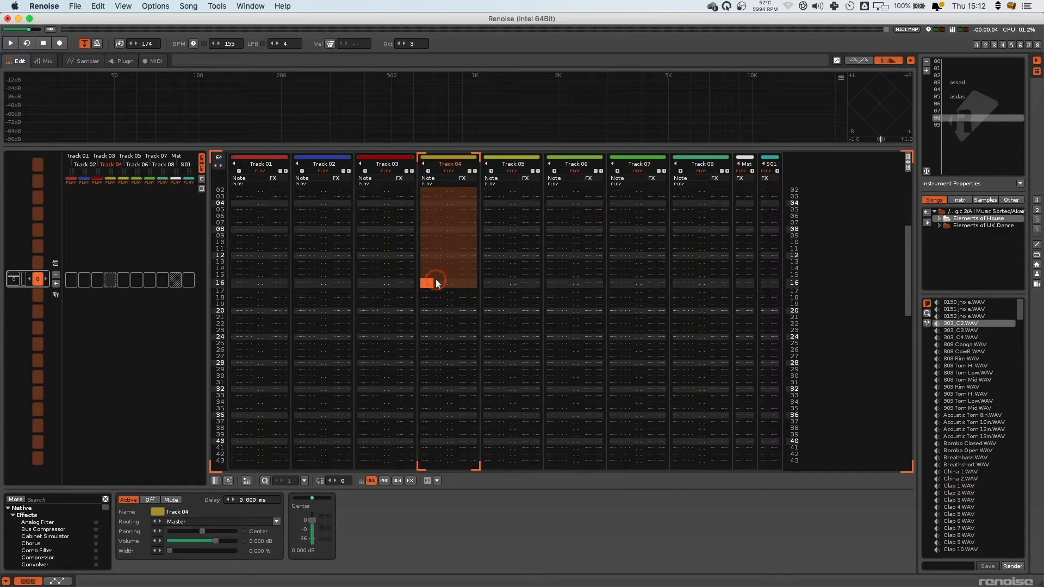
key(alt+z)
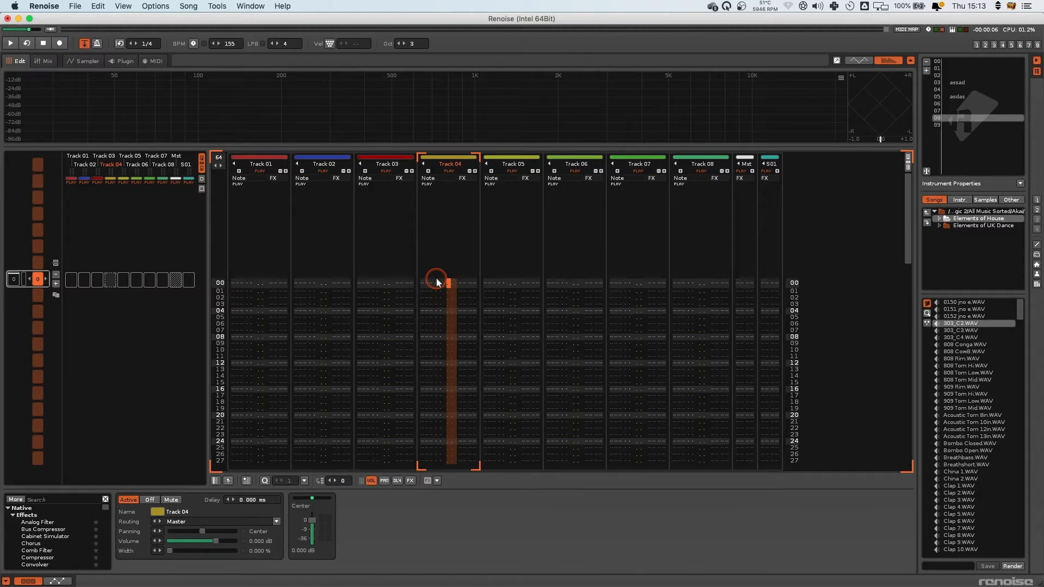
- Drag-select Track 04's note column from row 00 down to row 12
click(441, 283)
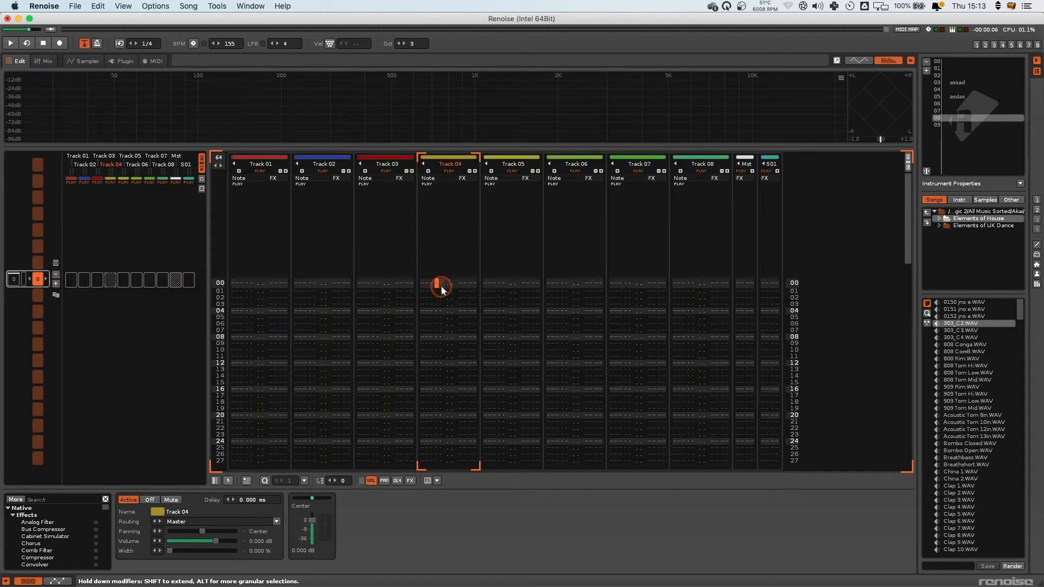
drag(440, 285, 439, 363)
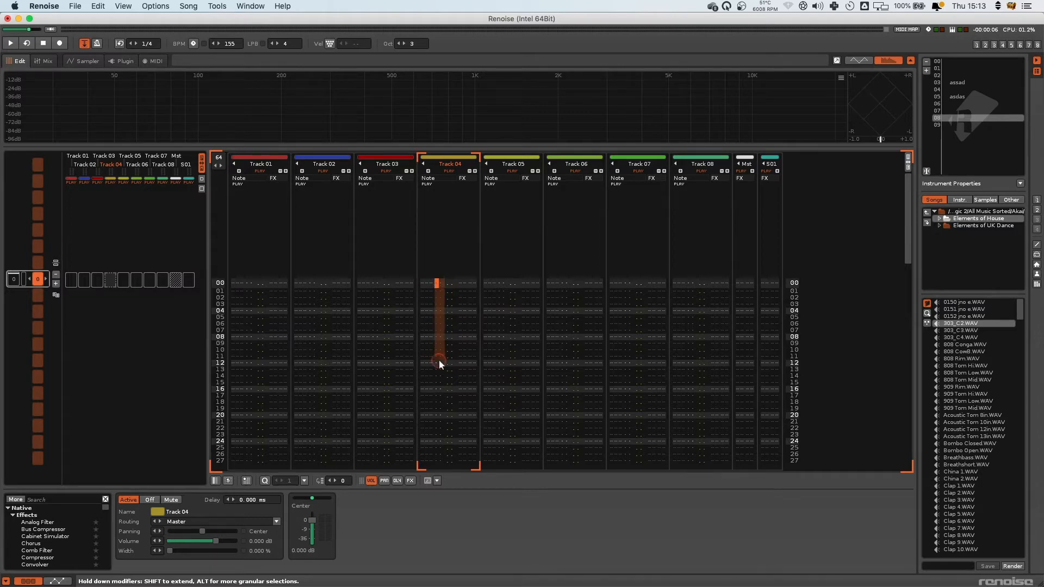
scroll(down, 3)
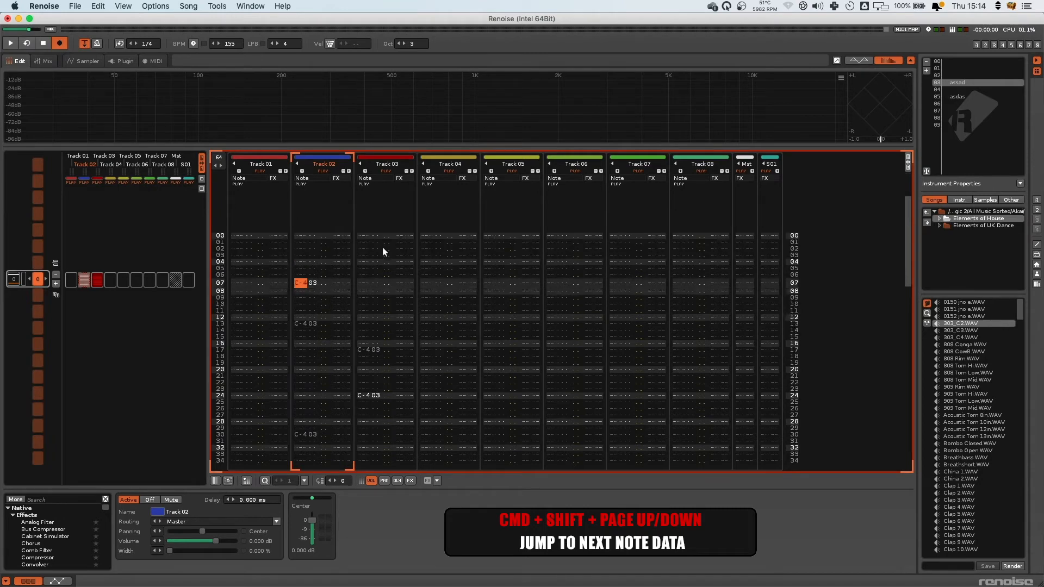
- Scroll through the pattern between the C-4 notes in Tracks 02 and 03
scroll(down, 3)
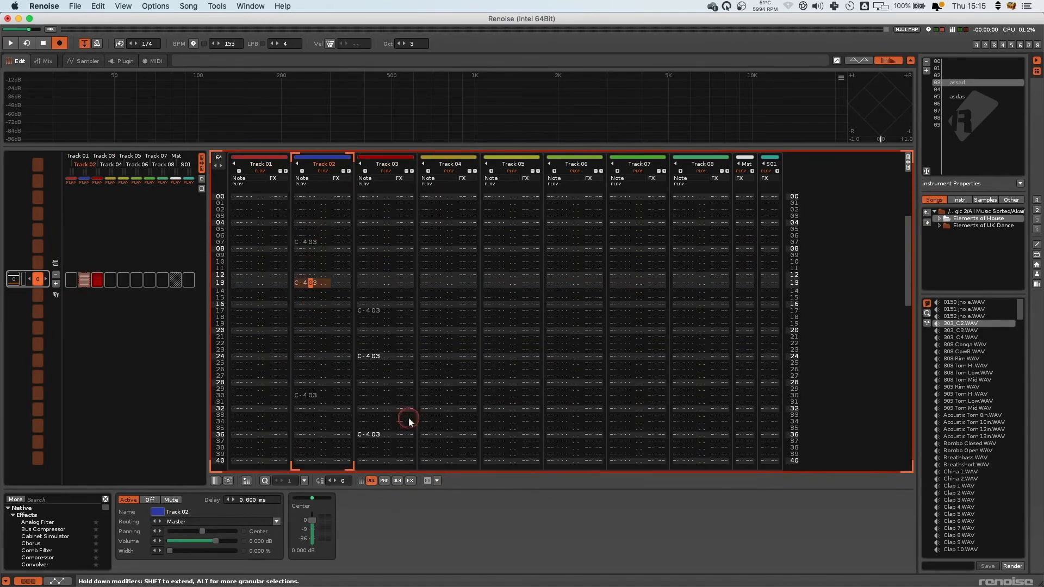
scroll(down, 3)
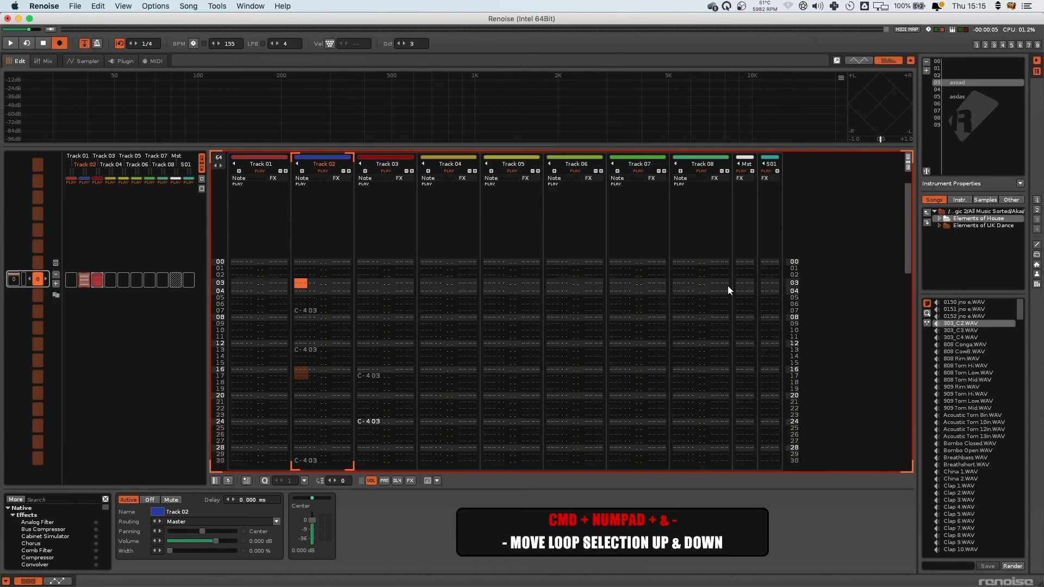
- Change the block loop size from 1/16 to 1/8
scroll(down, 3)
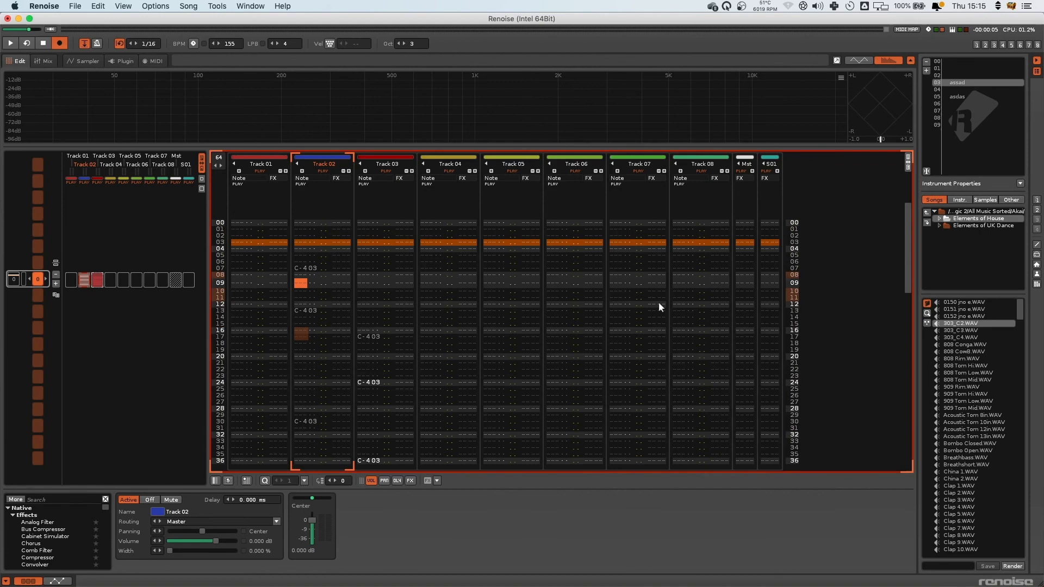
click(131, 43)
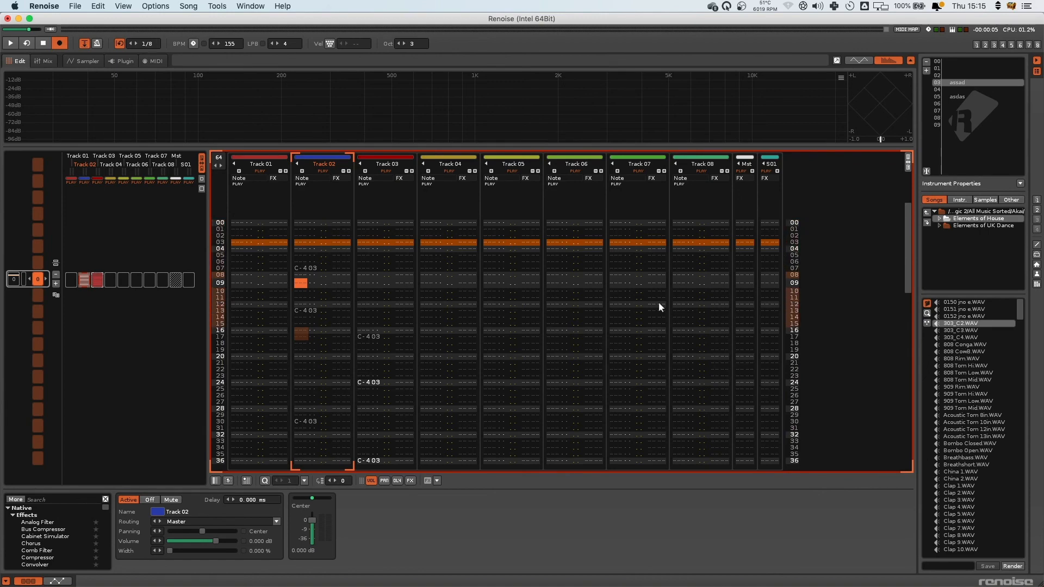